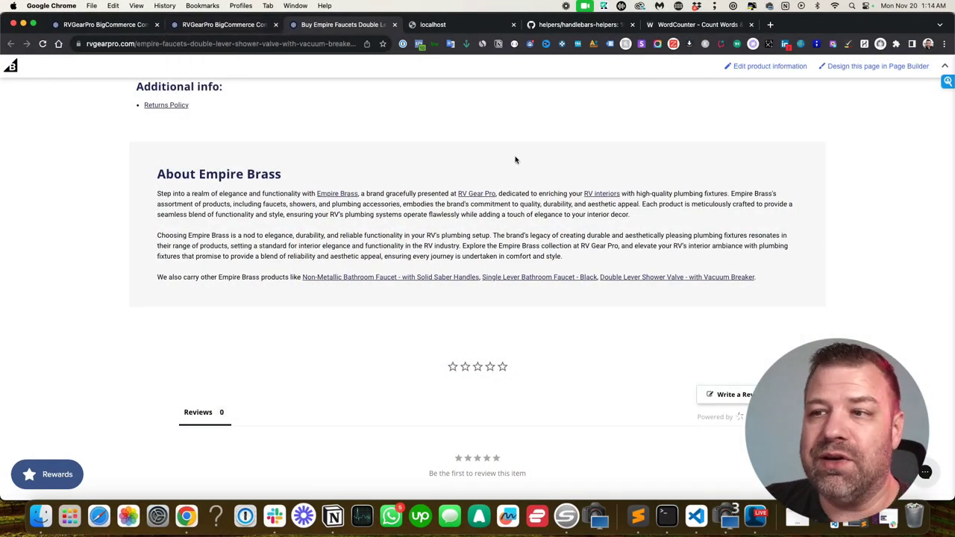
mouse_move(476, 203)
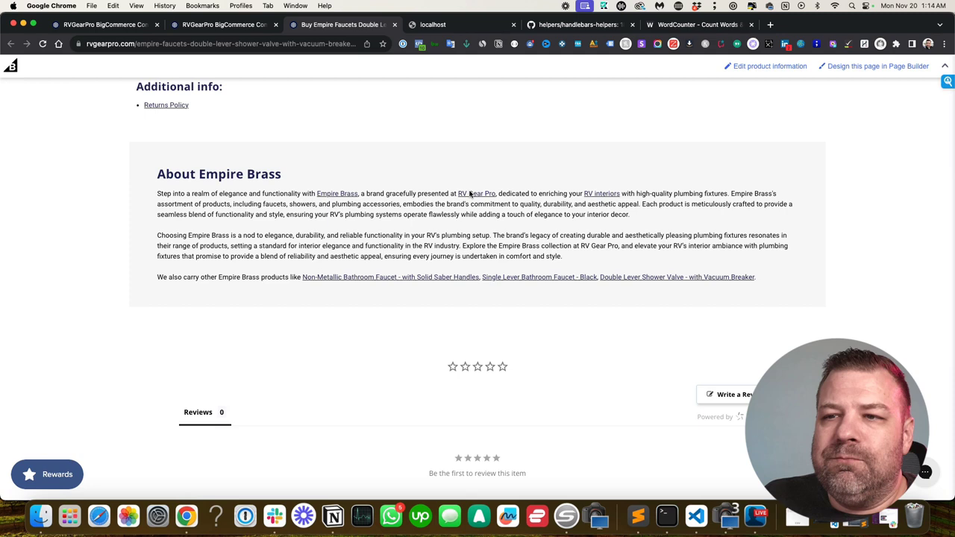
mouse_move(478, 196)
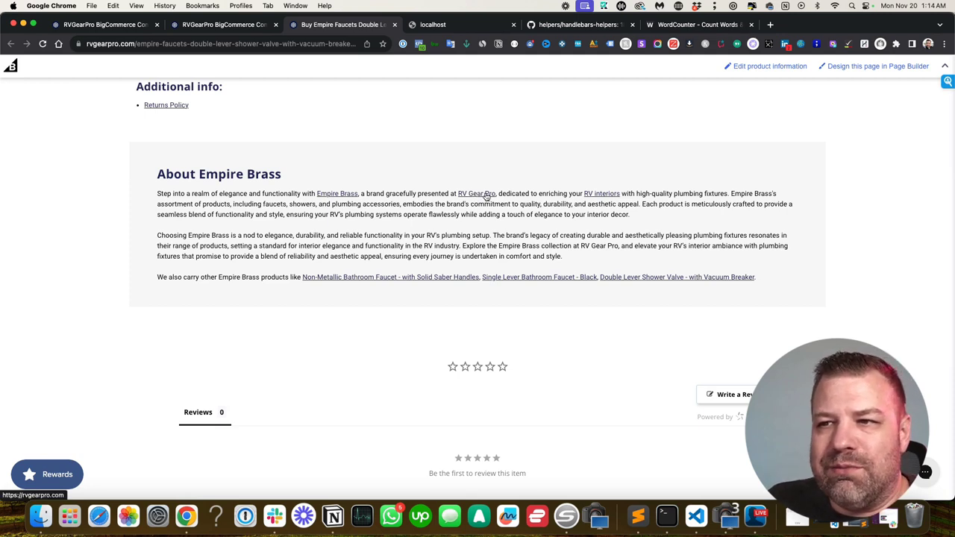
mouse_move(461, 200)
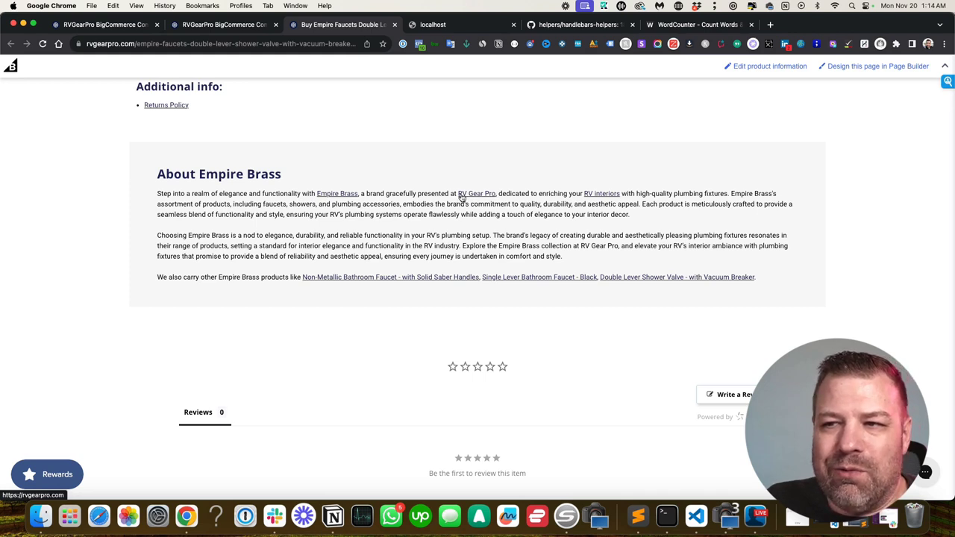
mouse_move(491, 197)
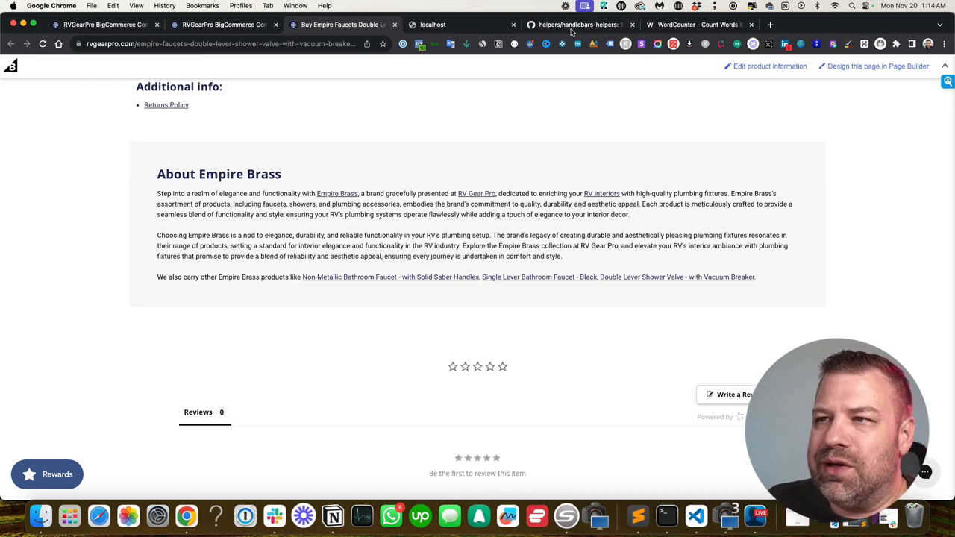
- Switch to the helpers/handlebars-helpers tab showing the ifOdd, is and isnt helper docs
left_click(579, 25)
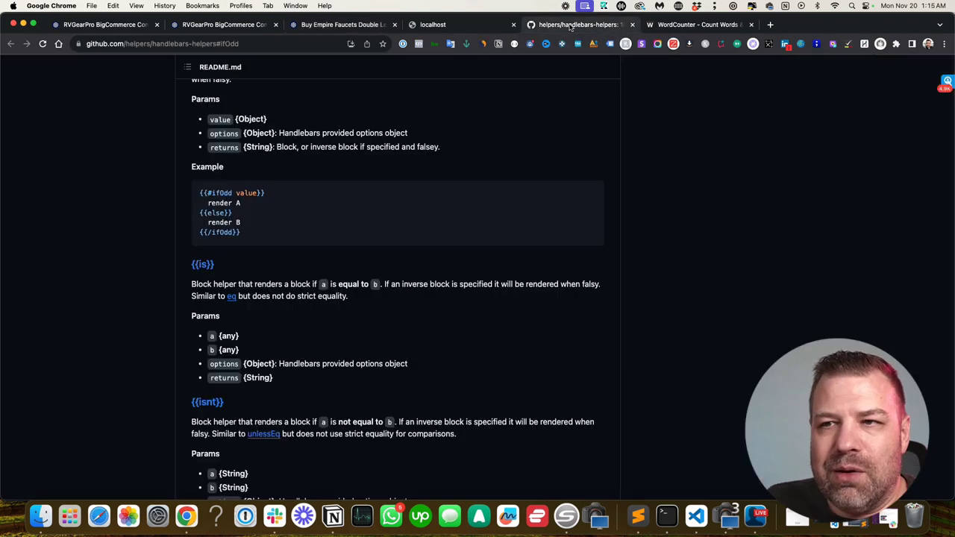
mouse_move(243, 239)
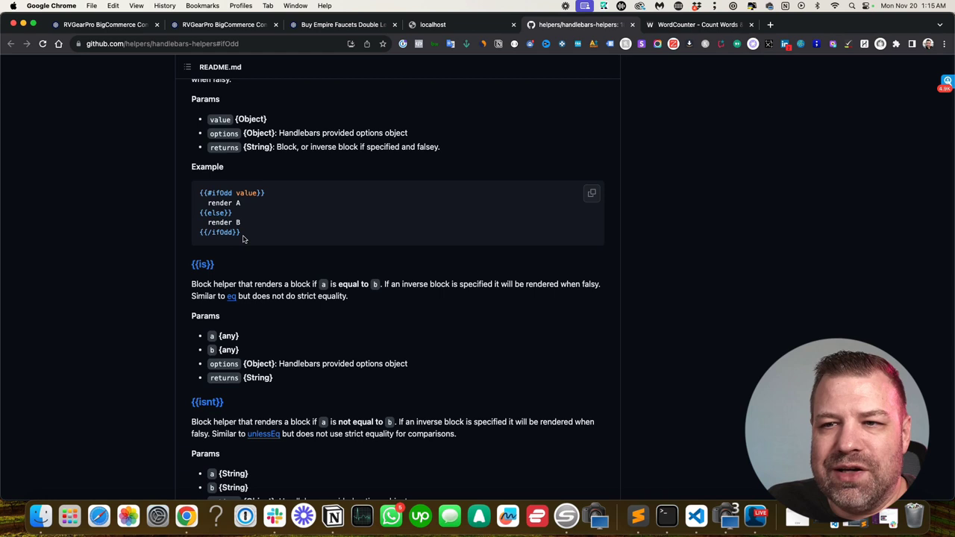
mouse_move(250, 237)
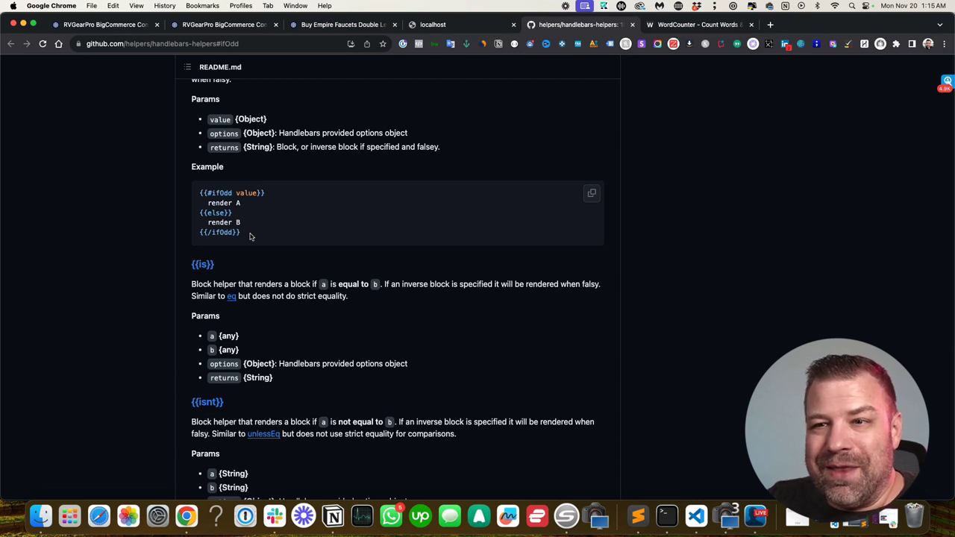
mouse_move(219, 205)
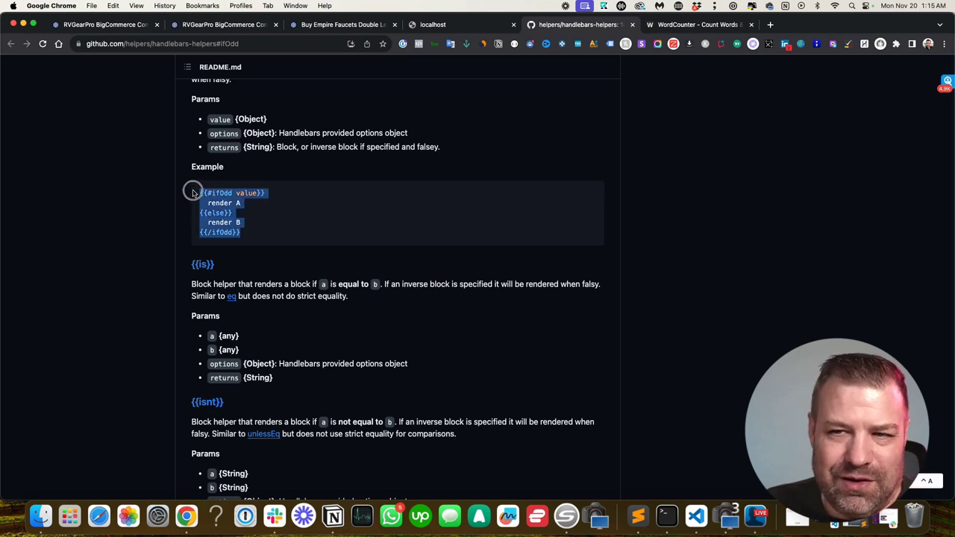
left_click(239, 193)
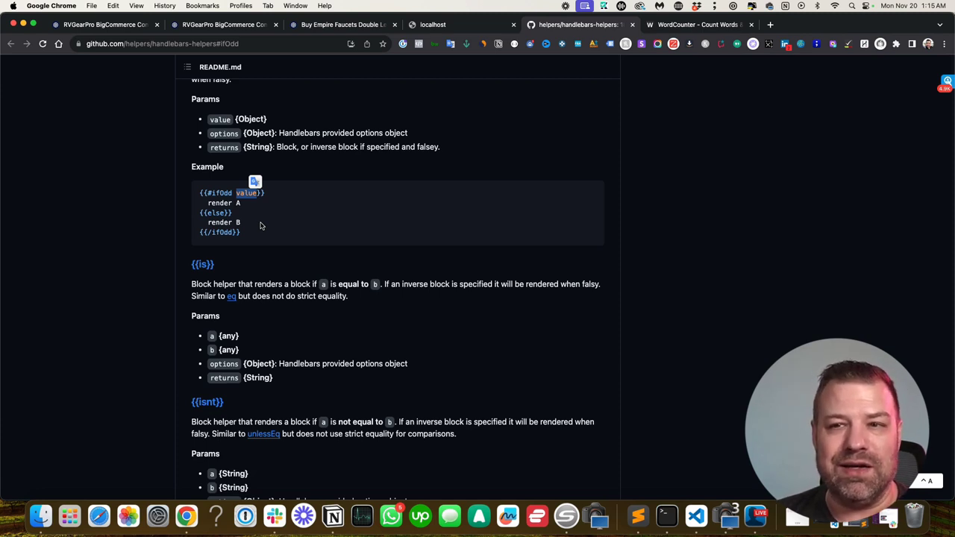
mouse_move(193, 207)
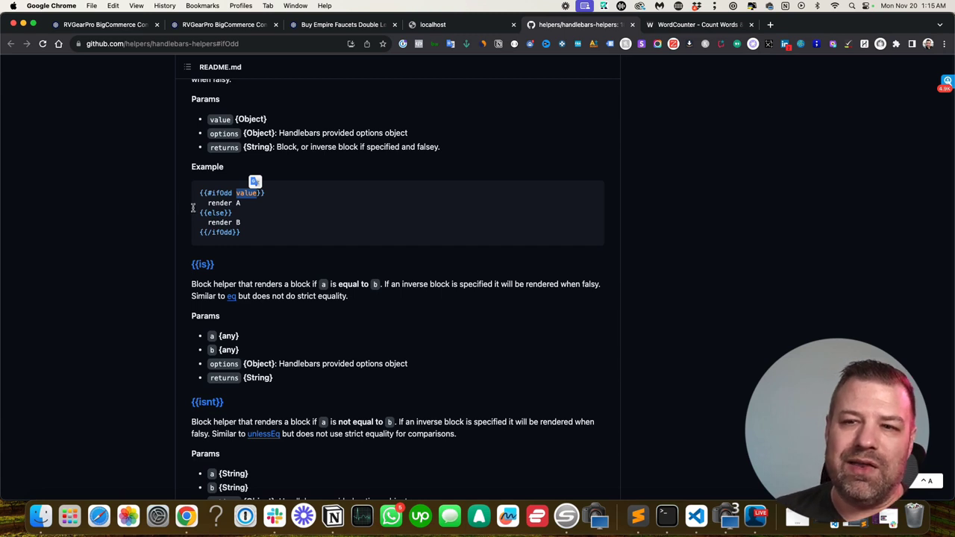